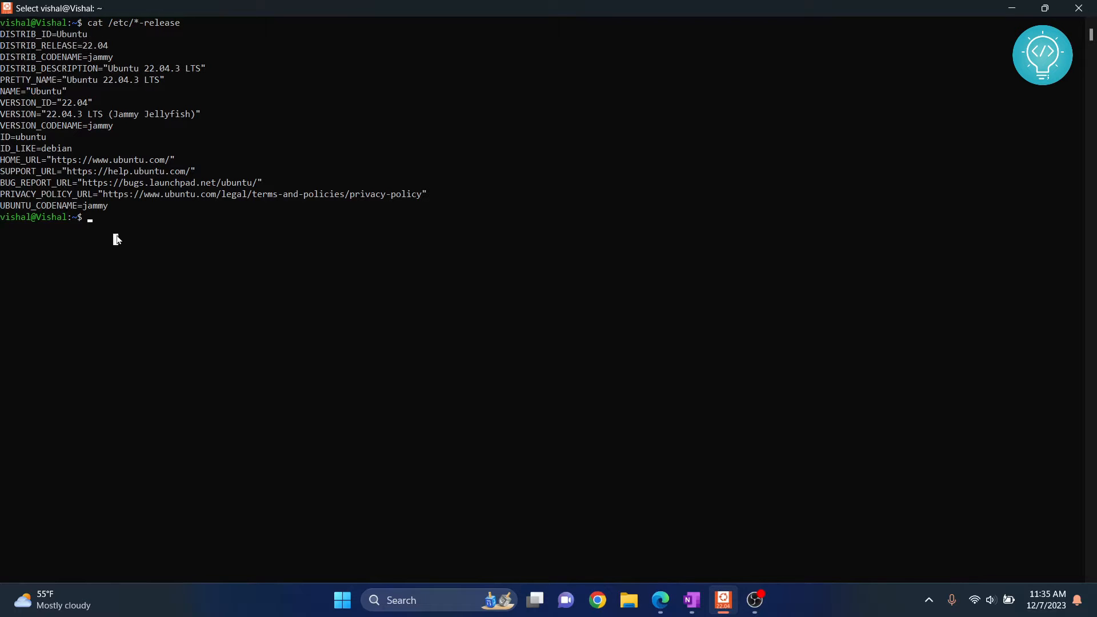
# Bring the Node.js downloads page up in Microsoft Edge from the taskbar.
pyautogui.click(659, 600)
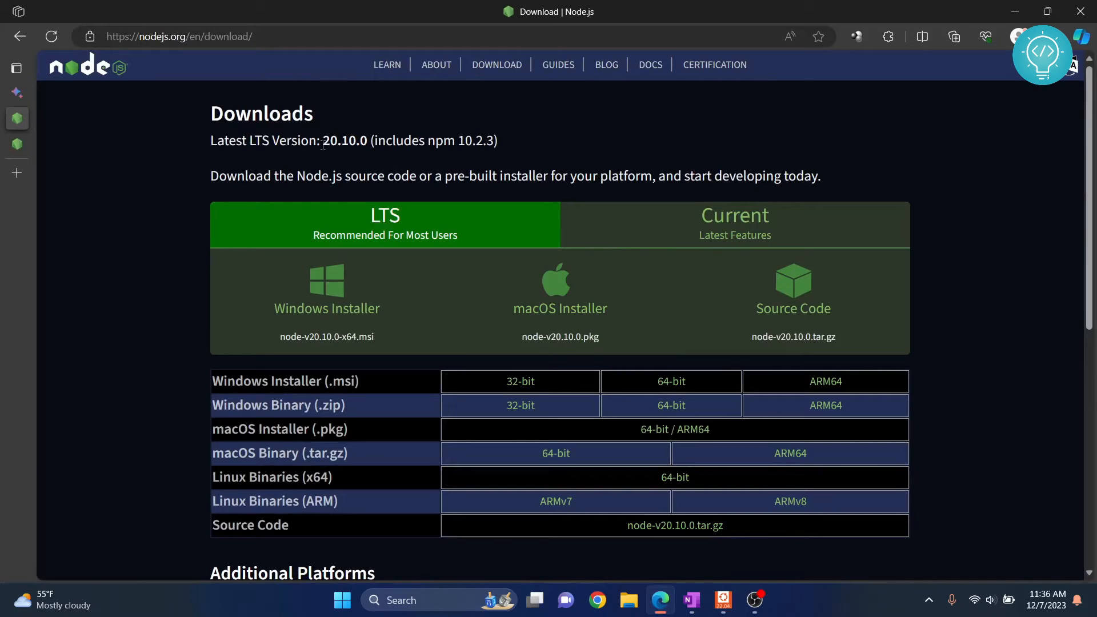
# Select the latest LTS version number 20.10.0 on the Downloads page.
pyautogui.doubleClick(344, 140)
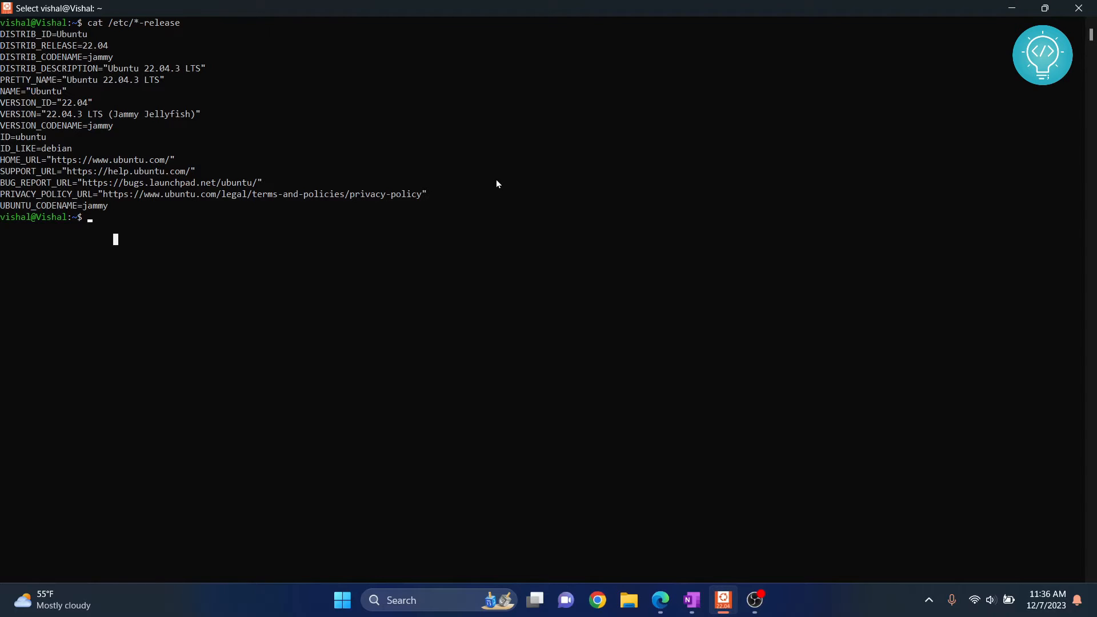
pyautogui.moveTo(301, 194)
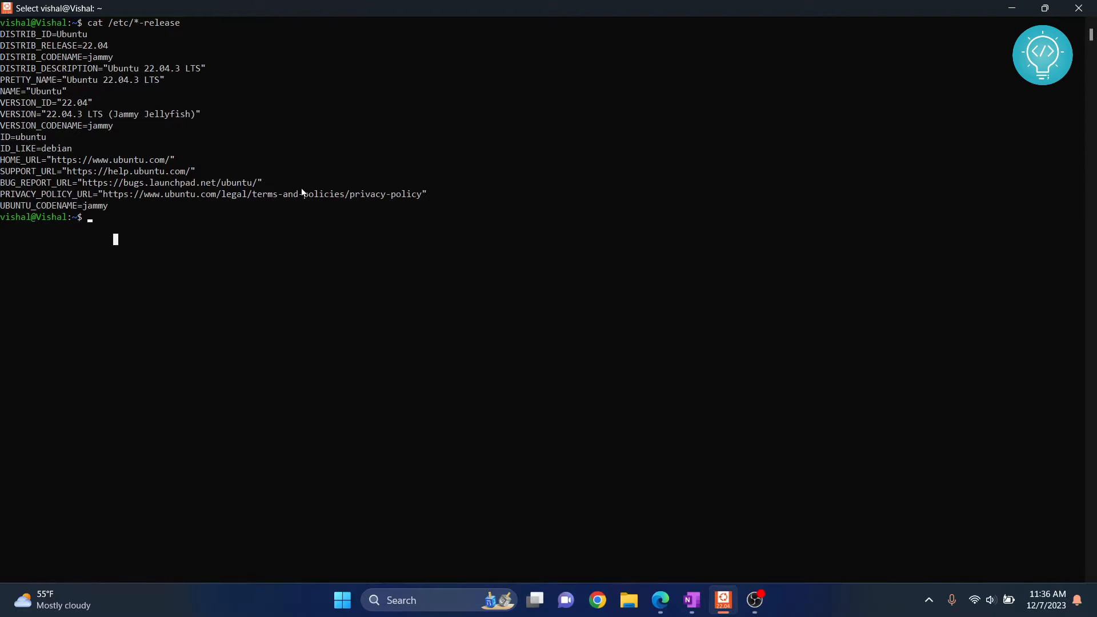
# Run the nvm install script with sudo curl from raw.githubusercontent.com/creationix/nvm piped to bash.
pyautogui.write('sudo')
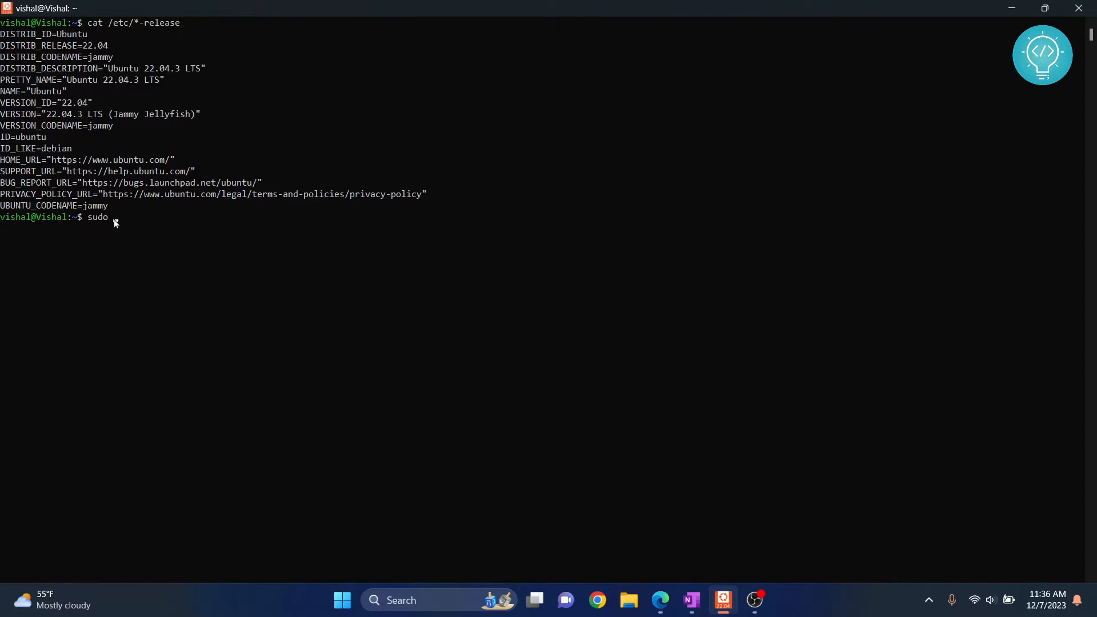
pyautogui.write('curl -o- https://raw.githubusercontent.com/creationix/nvm/master/install.sh | bash')
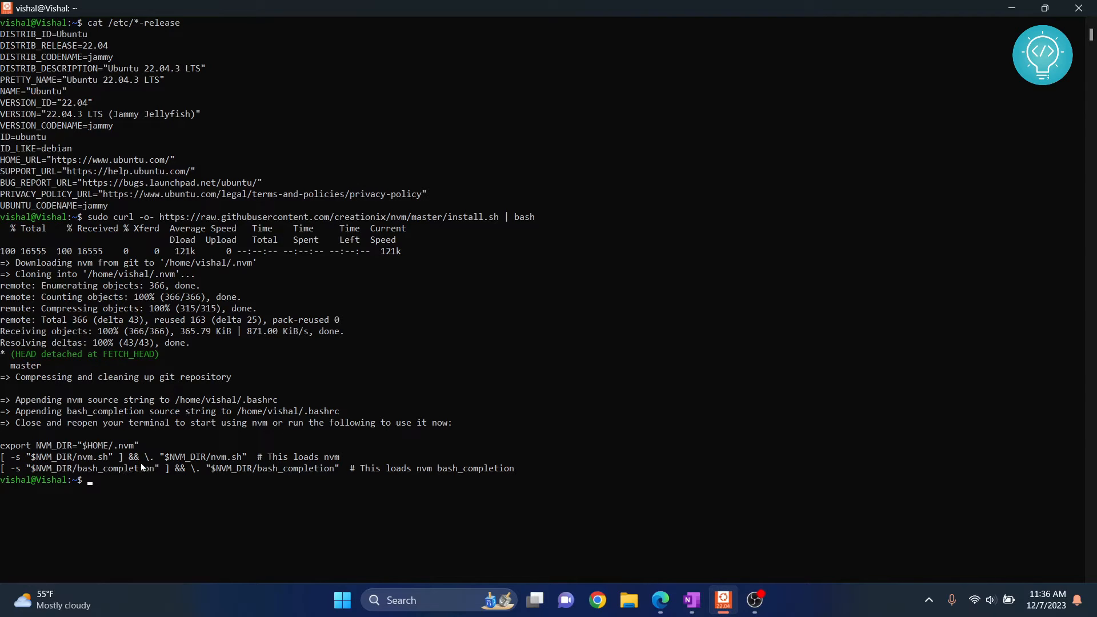
# Reload the shell with source ~/.profile and start an nvm install command, checking the version in Edge.
pyautogui.write('source ~/')
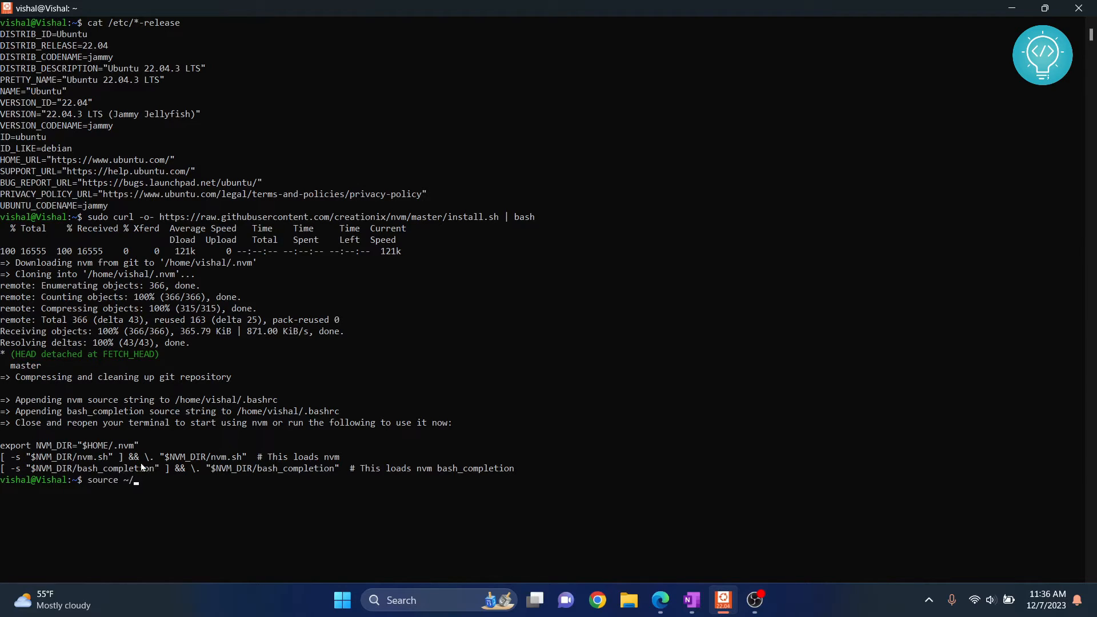
pyautogui.write('.profile')
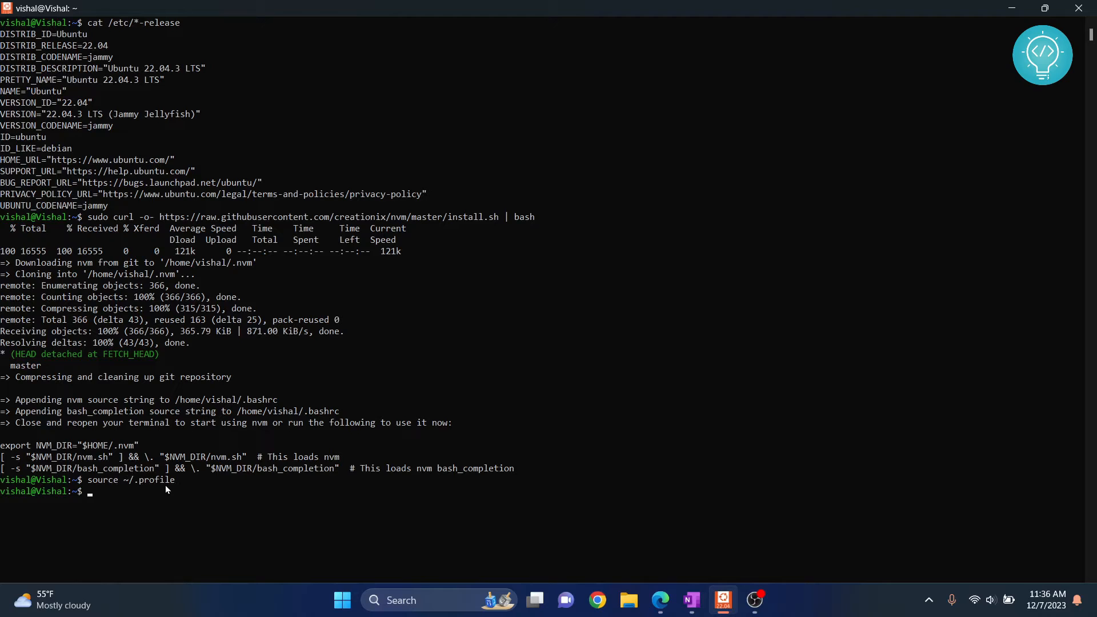
pyautogui.write('nvm')
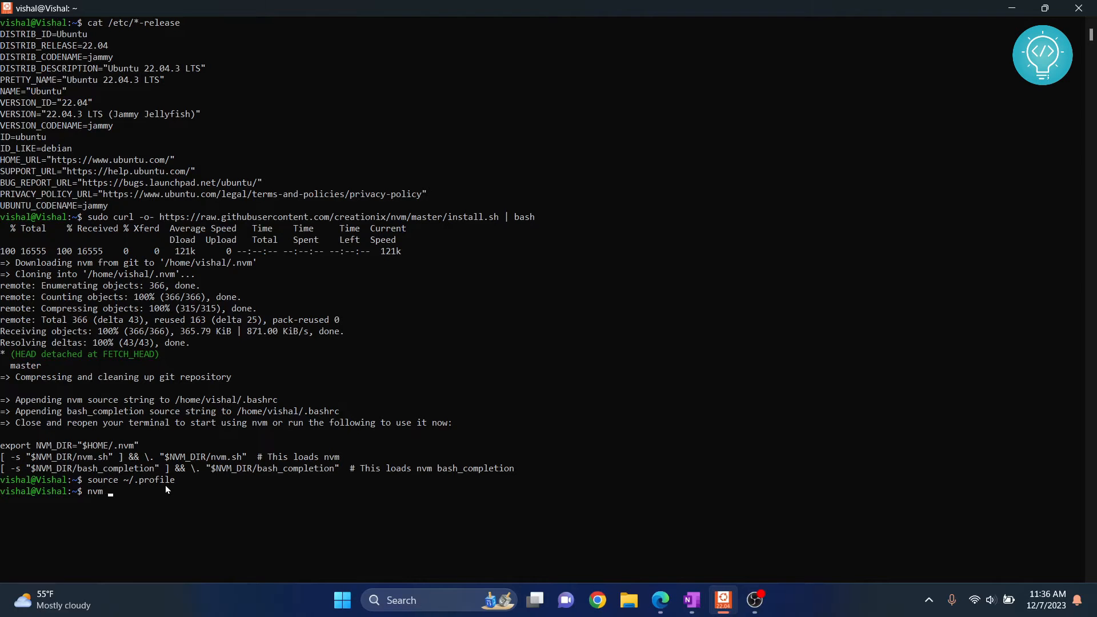
pyautogui.click(660, 600)
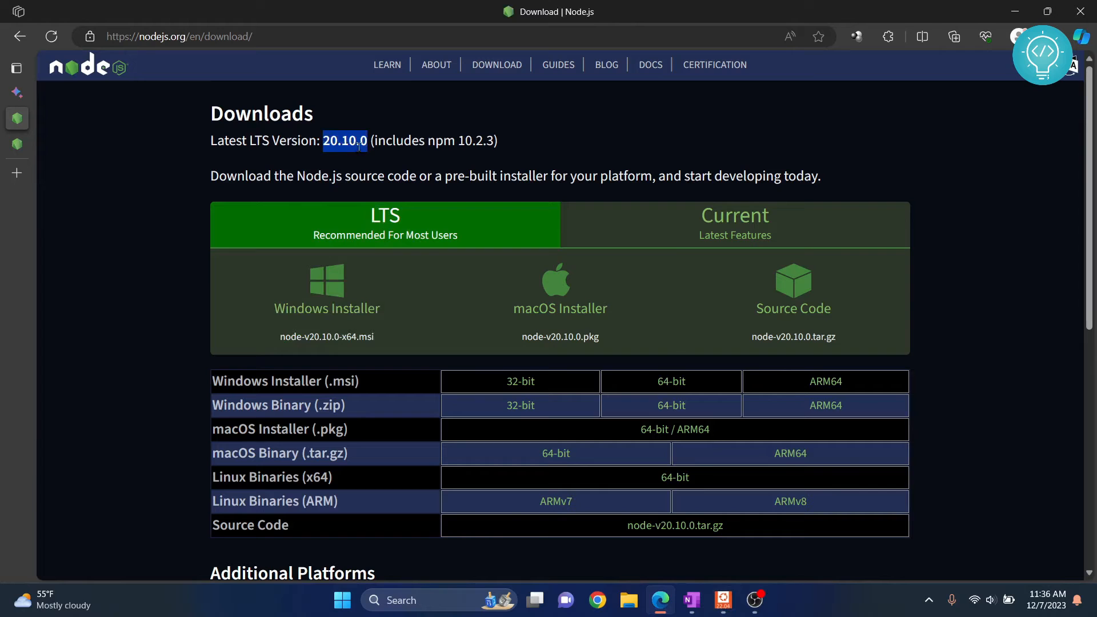
pyautogui.click(722, 600)
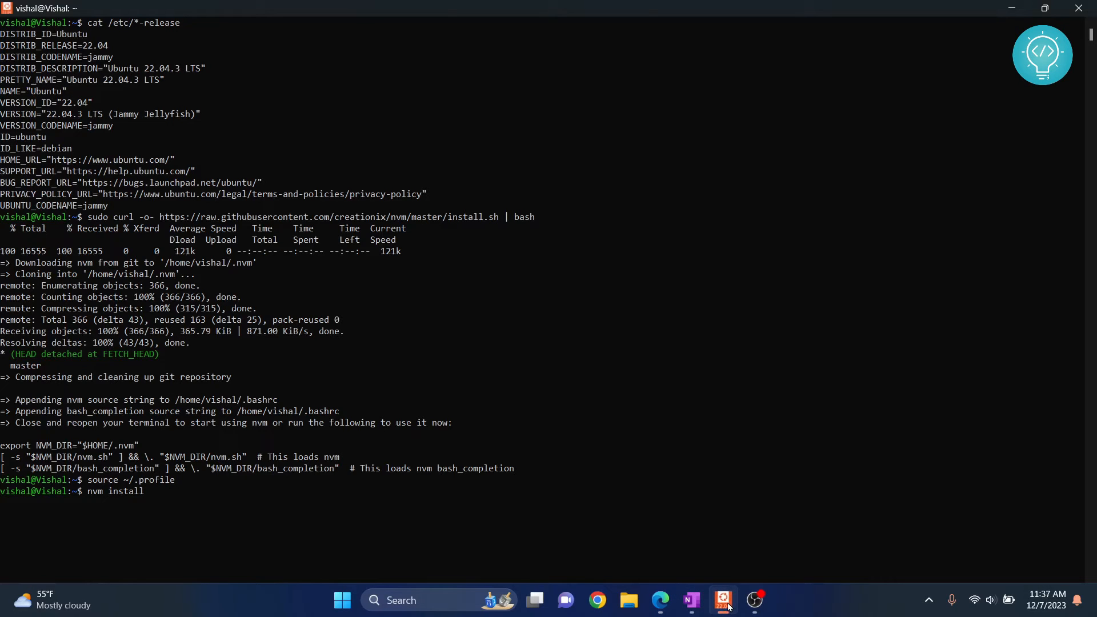
# Install Node.js 20.10.0 through nvm, making it the default version.
pyautogui.write('20.10.0')
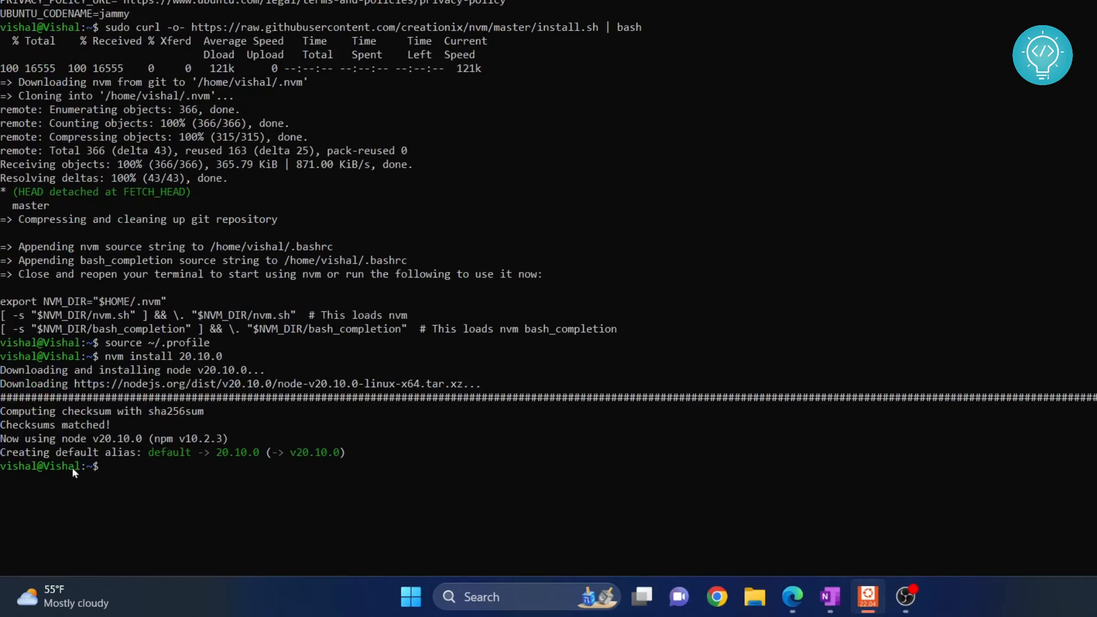
pyautogui.moveTo(101, 465)
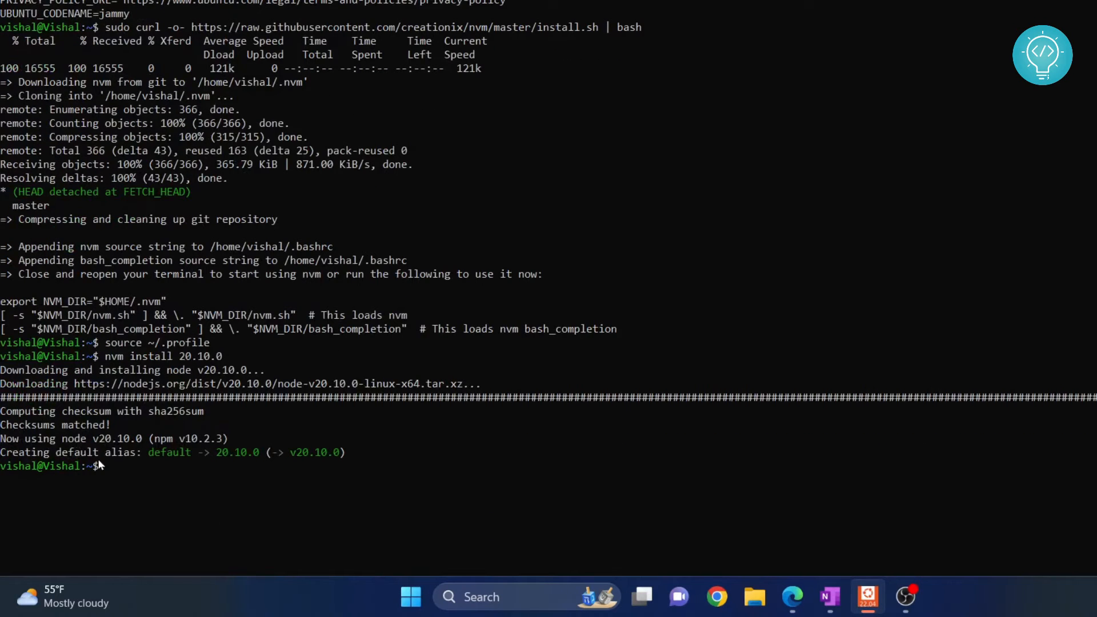
pyautogui.moveTo(133, 485)
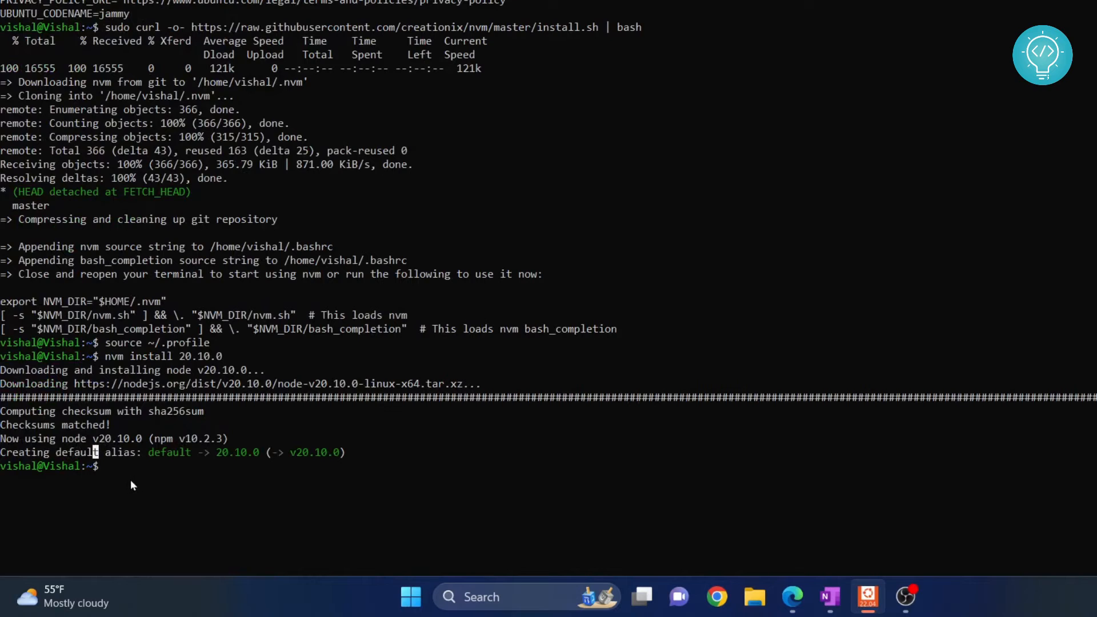
# Verify node --version returns v20.10.0 and nvm ls shows it as default.
pyautogui.write('node --version')
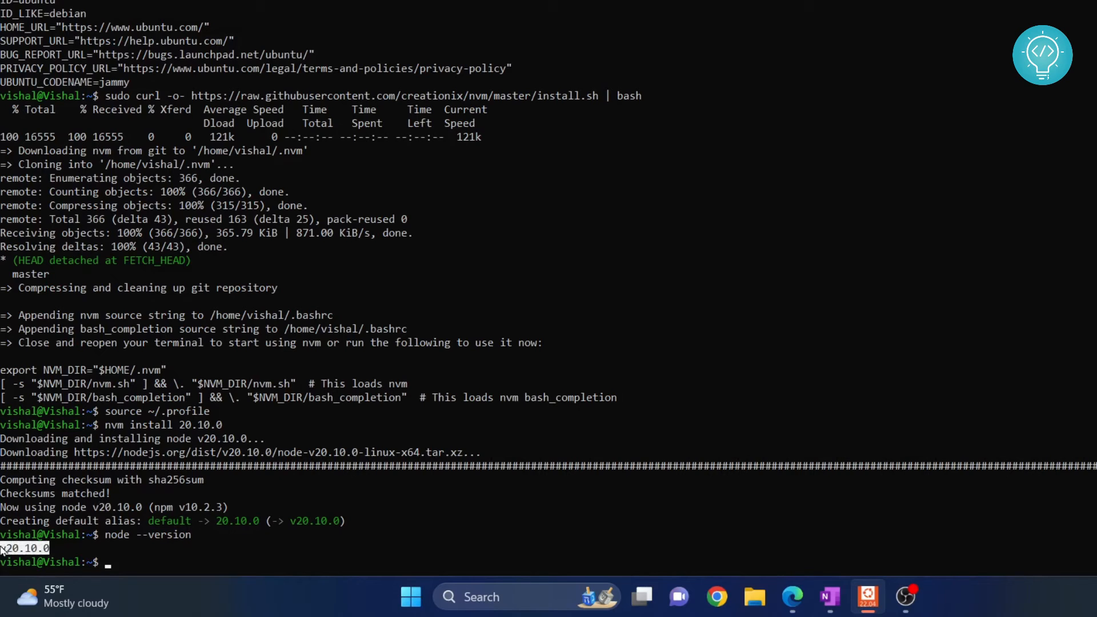
pyautogui.scroll(-3)
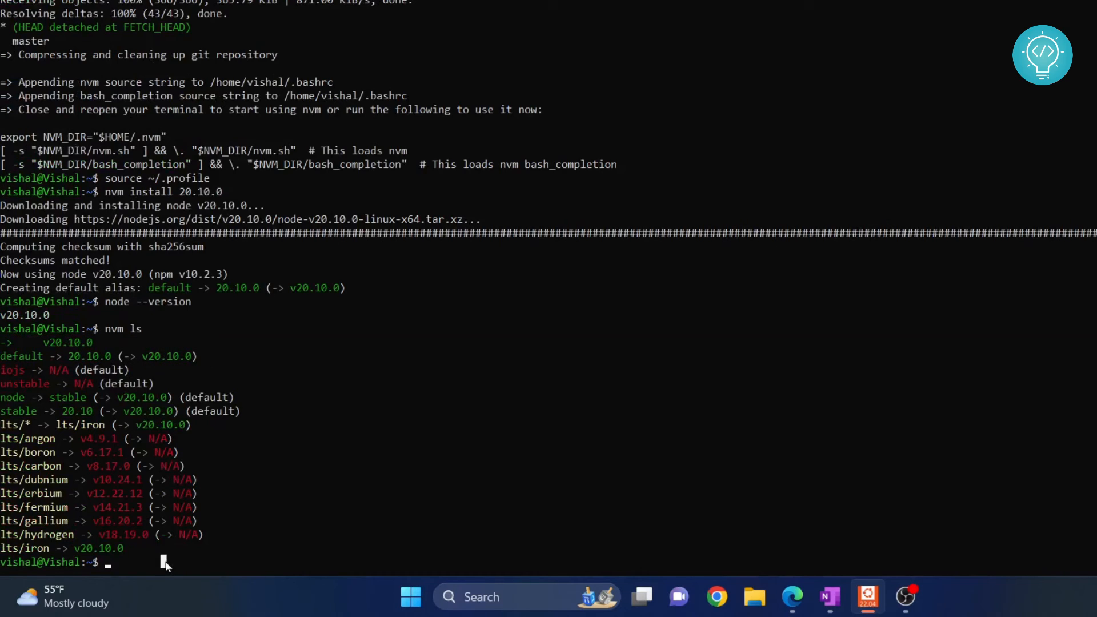
# List remote Node.js versions with nvm ls-remote, showing v20.10.0 as Latest LTS: Iron.
pyautogui.write('nvm ls-remote')
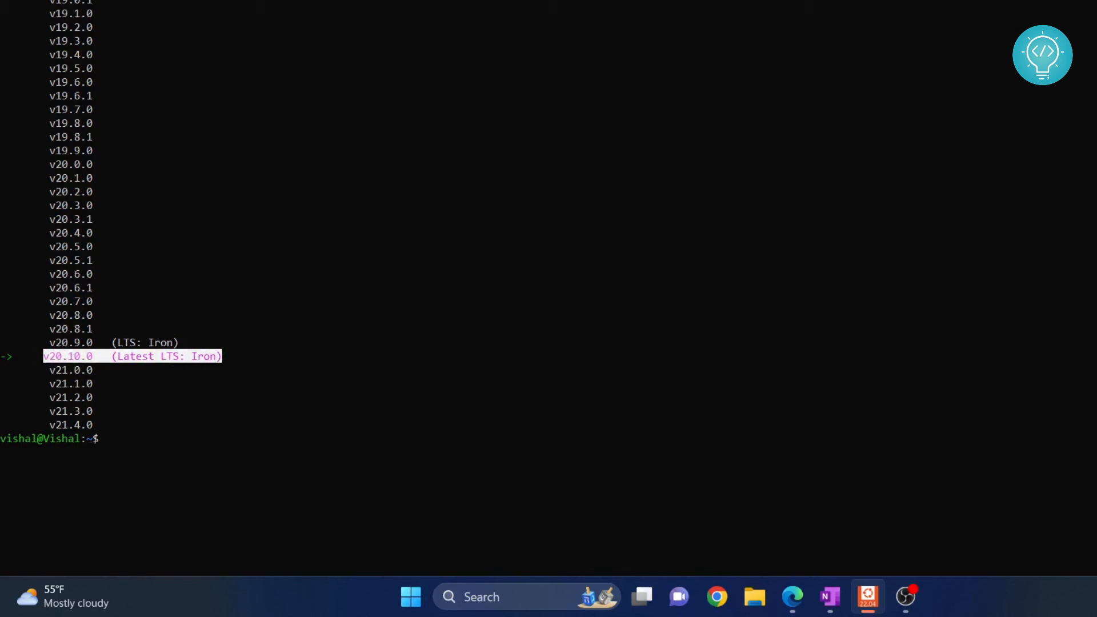
pyautogui.moveTo(226, 100)
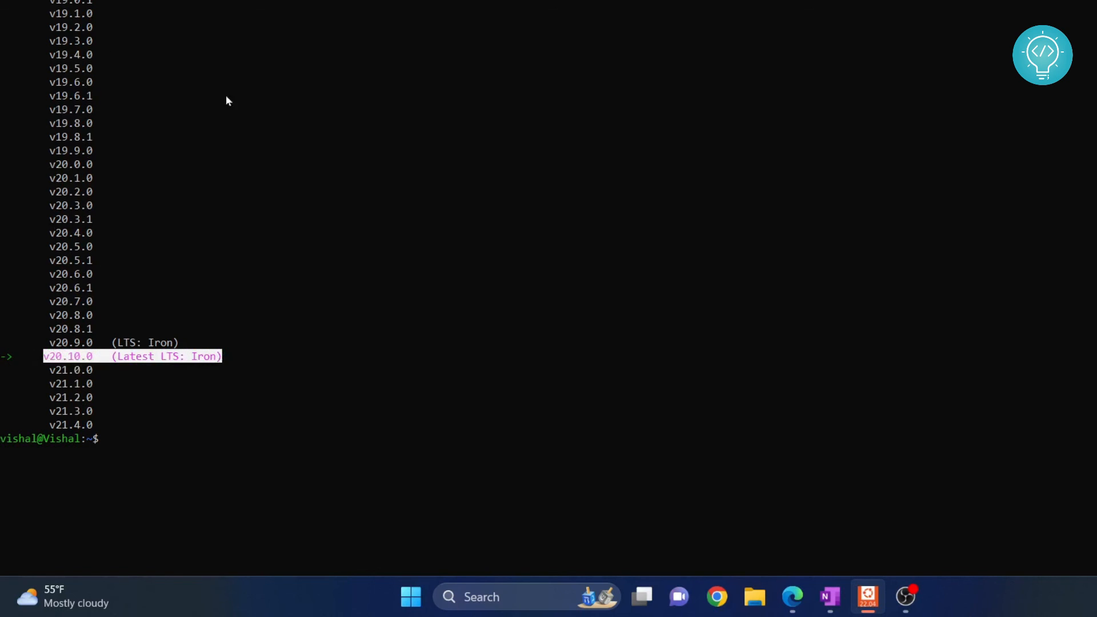